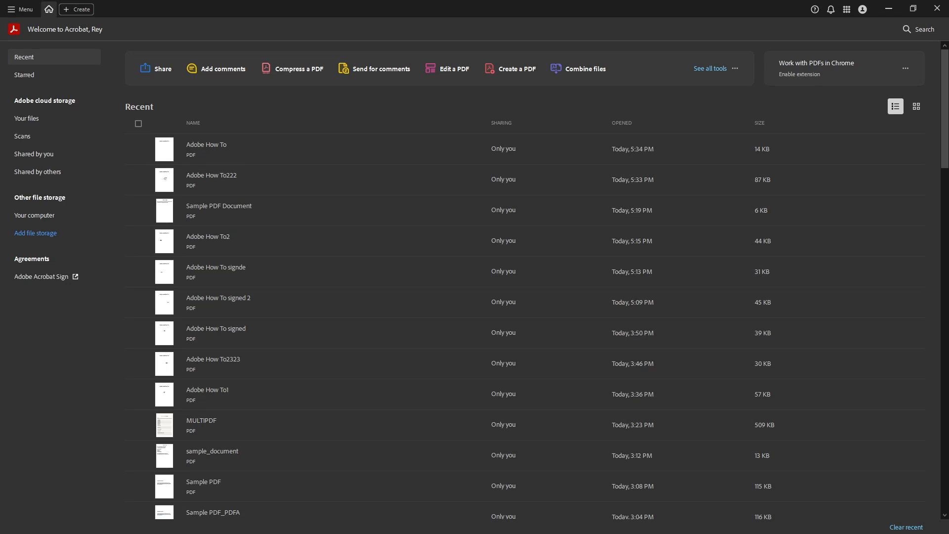
mouse_move(155, 281)
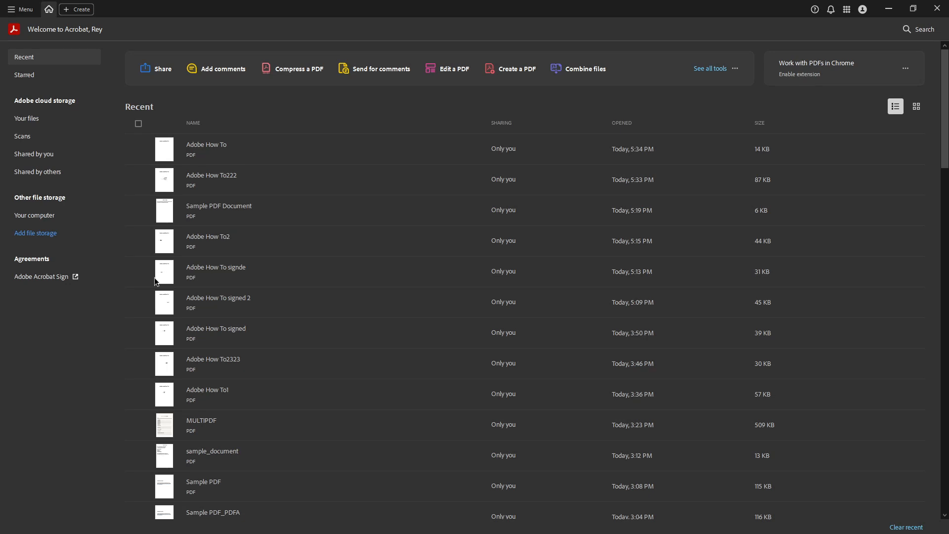
mouse_move(139, 269)
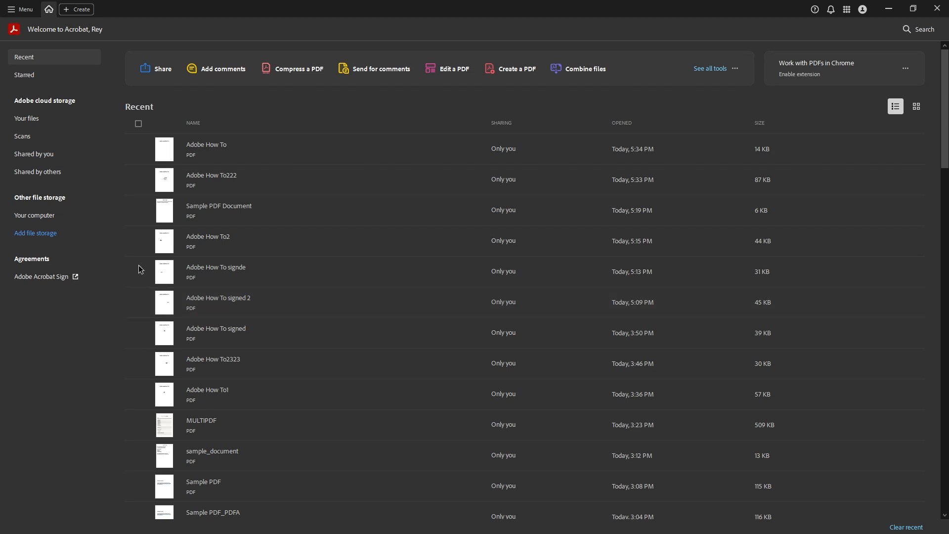
mouse_move(222, 6)
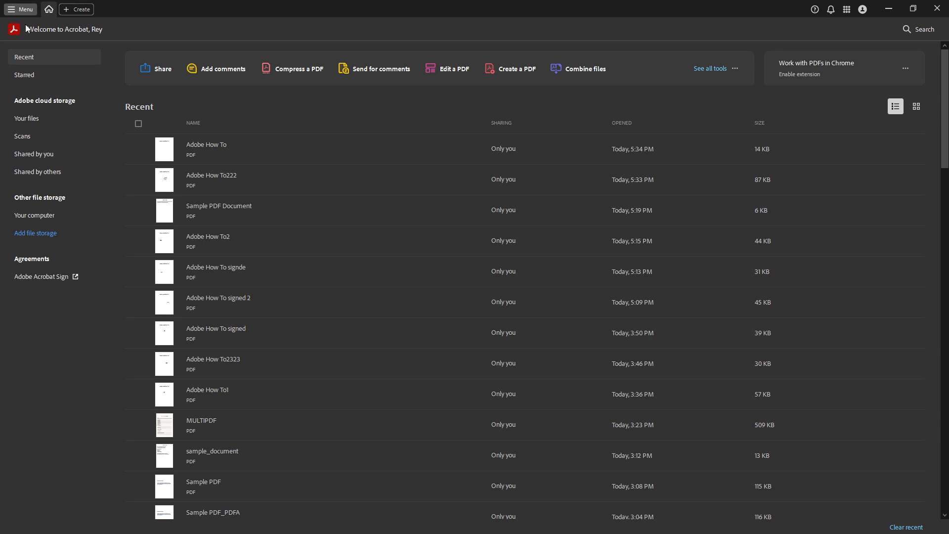
Open the 'Adobe How To' PDF from the files folder via the Open dialog
left_click(20, 9)
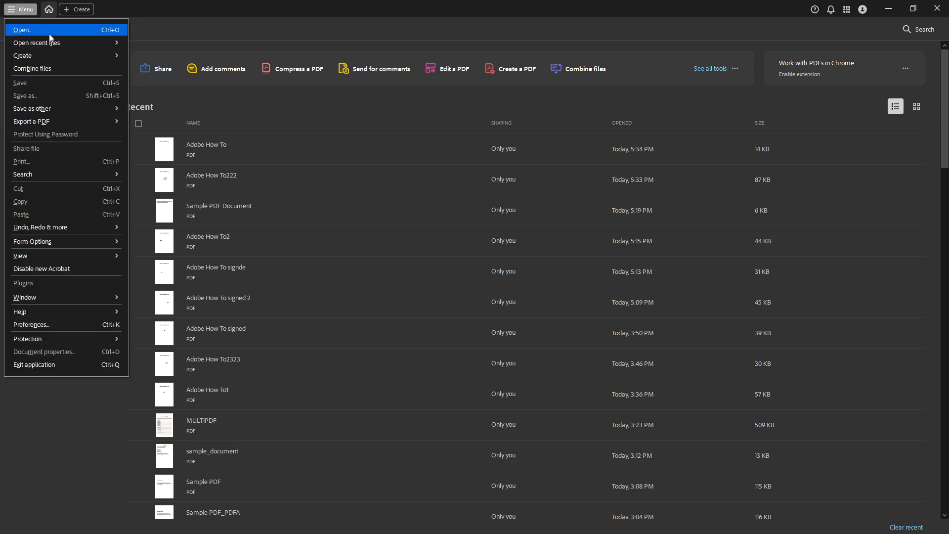
left_click(22, 28)
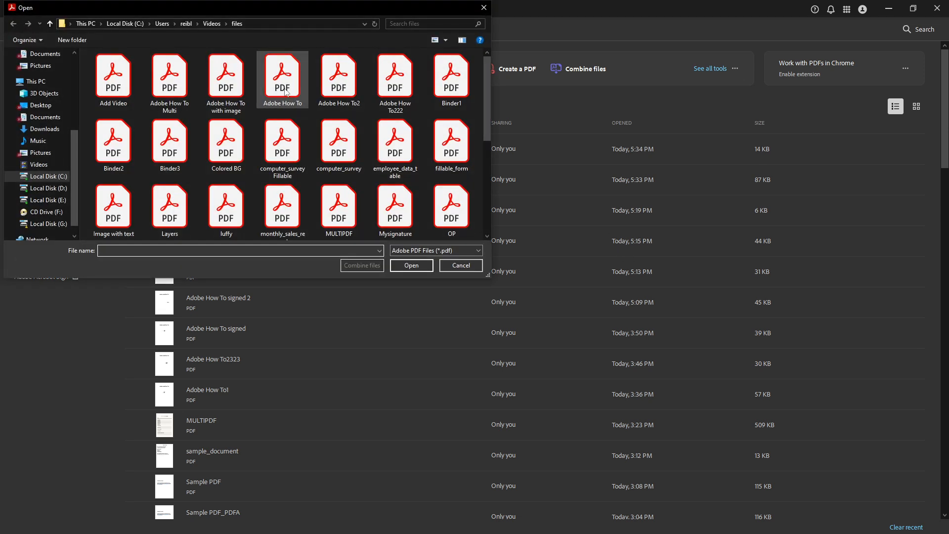
left_click(460, 265)
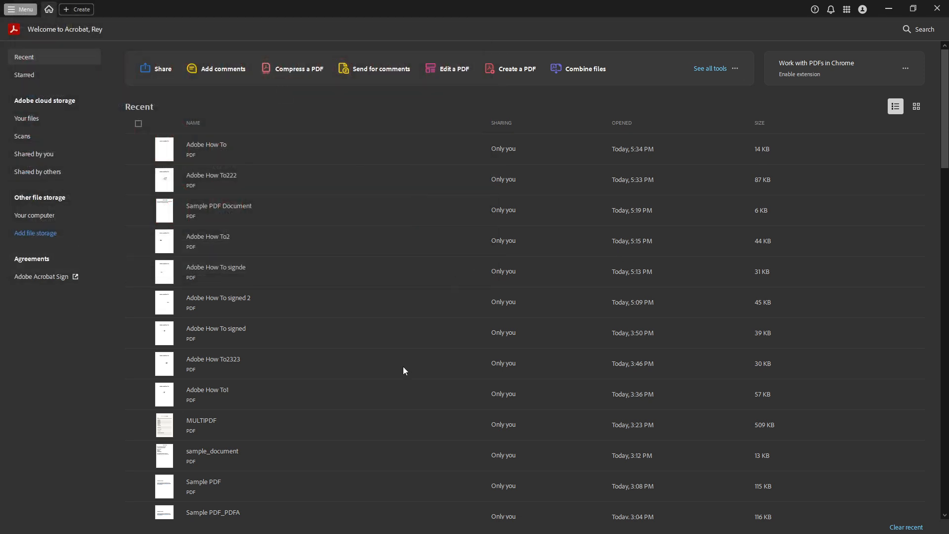
double_click(206, 148)
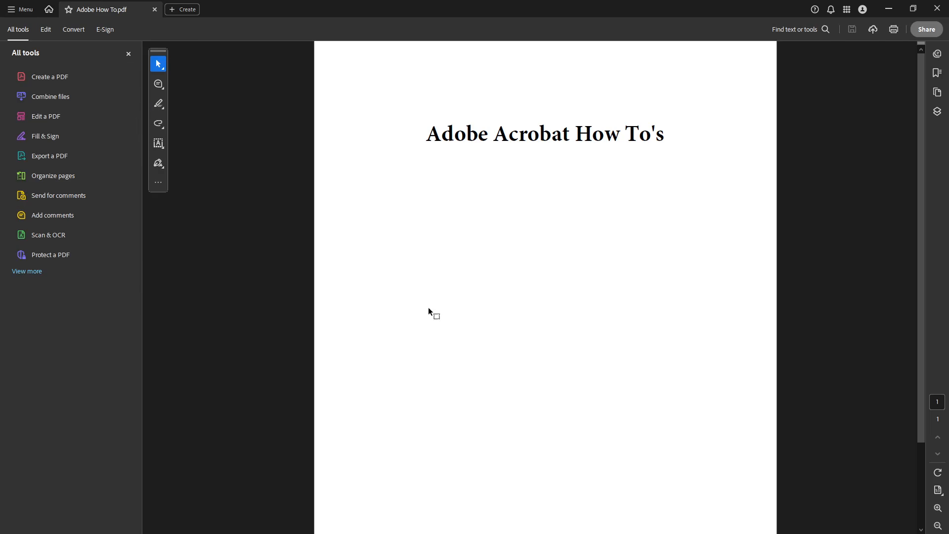
mouse_move(100, 255)
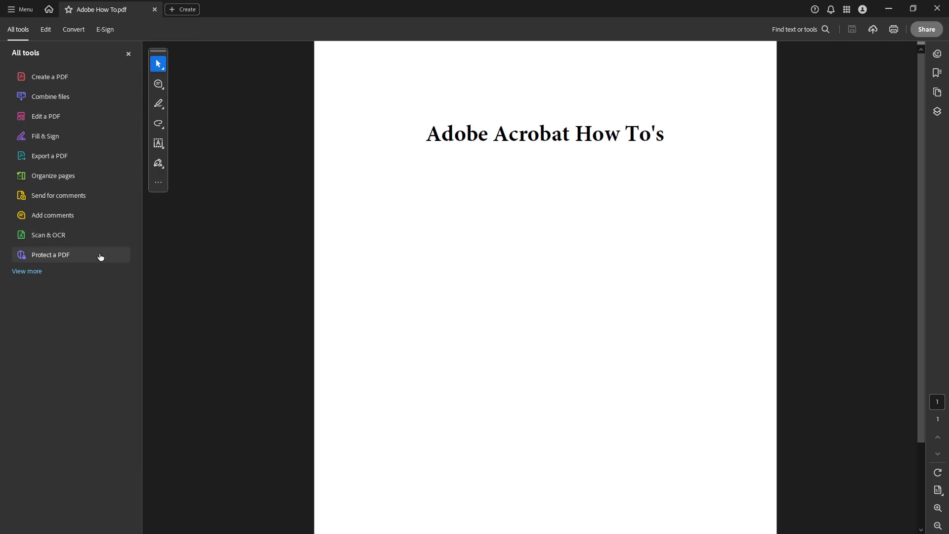
Expand the full tools list and start the Use a certificate tool
left_click(26, 270)
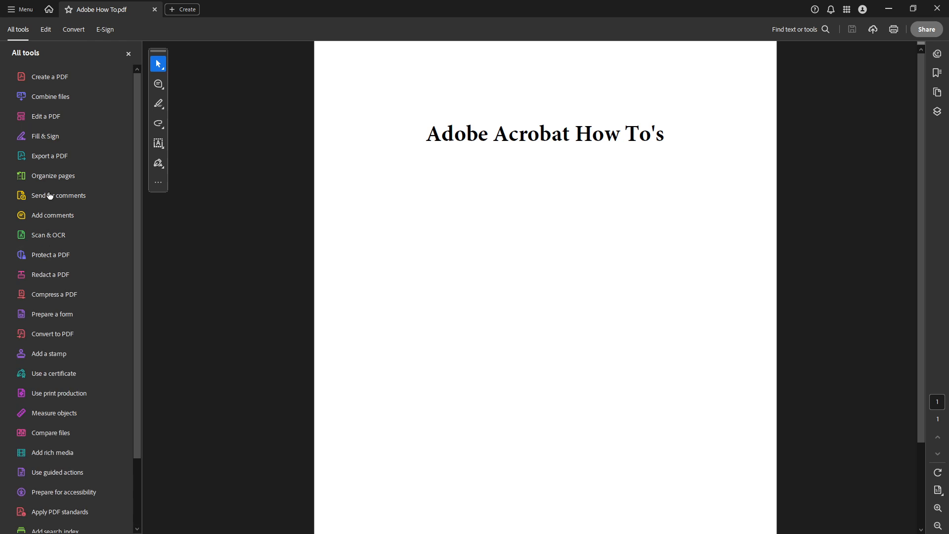
mouse_move(57, 295)
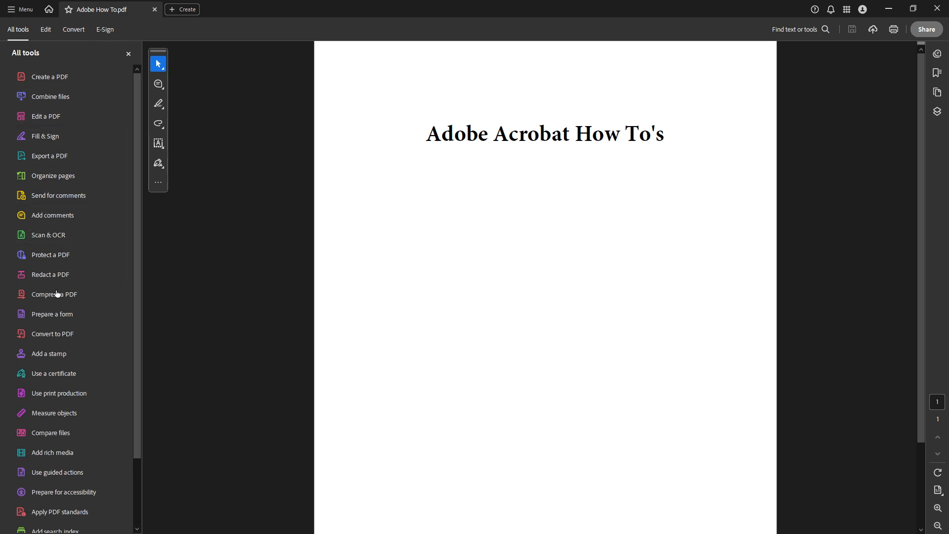
scroll("down", 3)
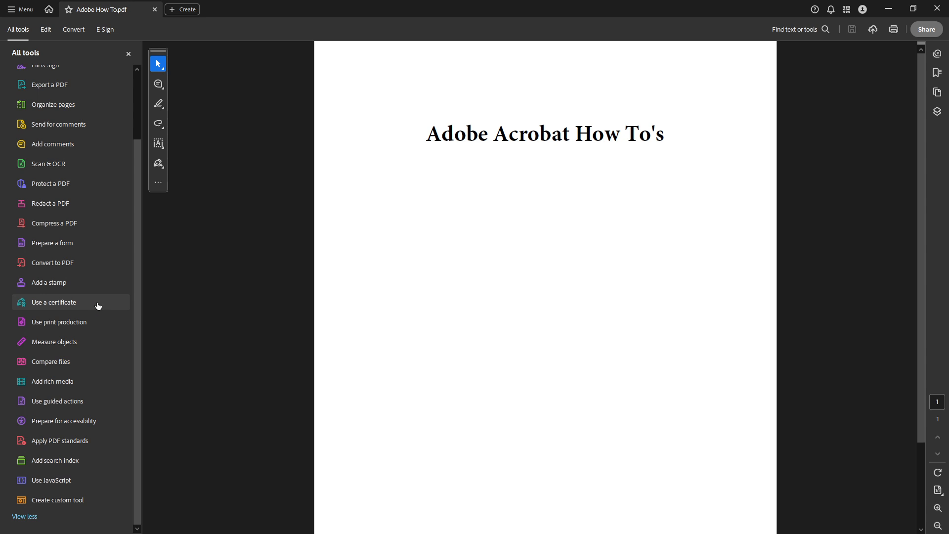
mouse_move(90, 306)
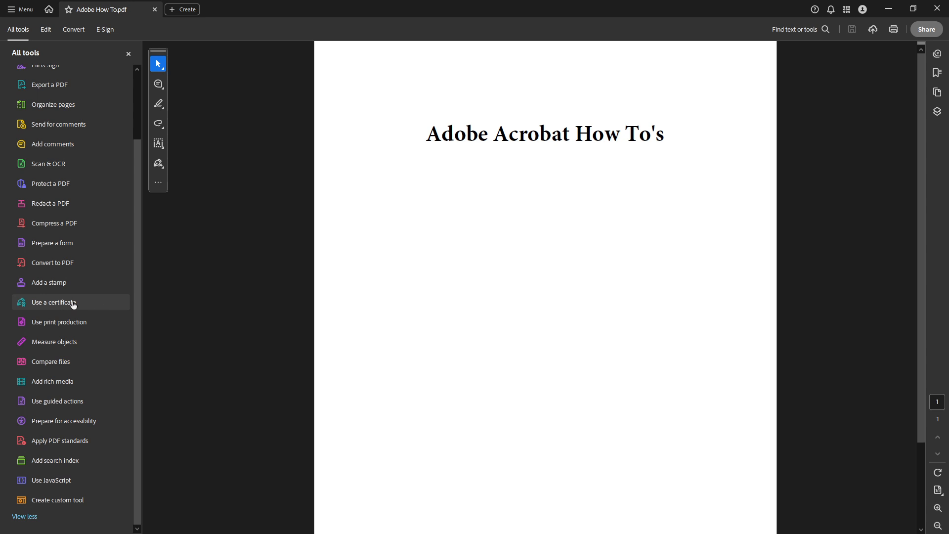
mouse_move(90, 306)
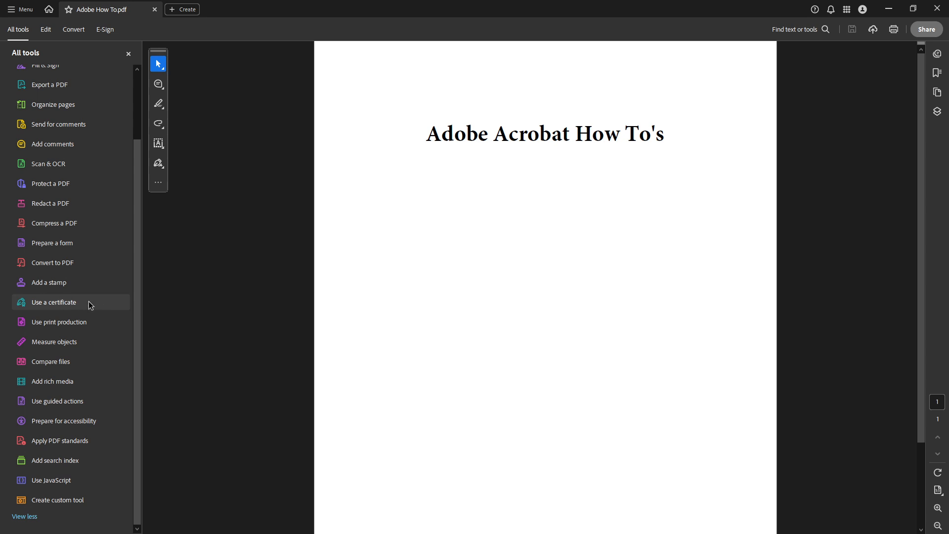
left_click(53, 302)
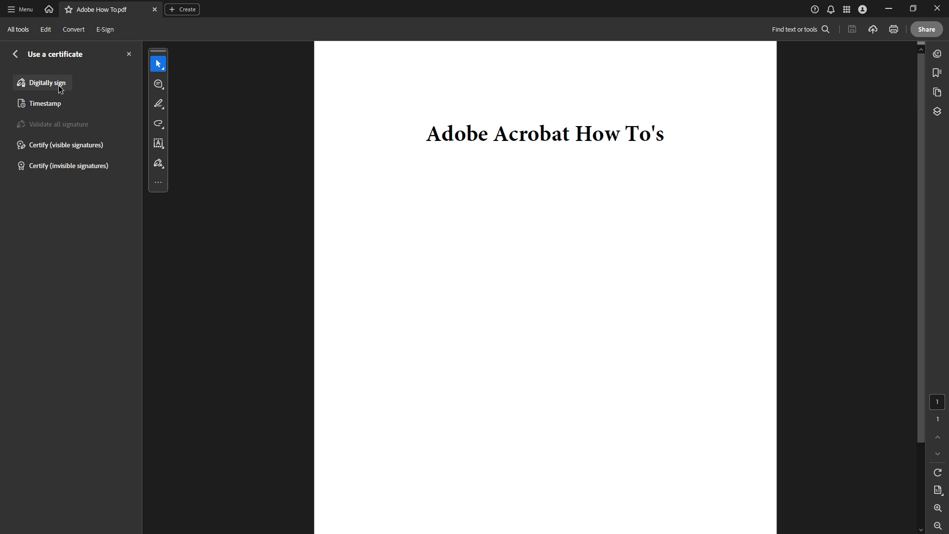
Begin Digitally sign, acknowledge the instructions and drag a signature area below the title
left_click(47, 82)
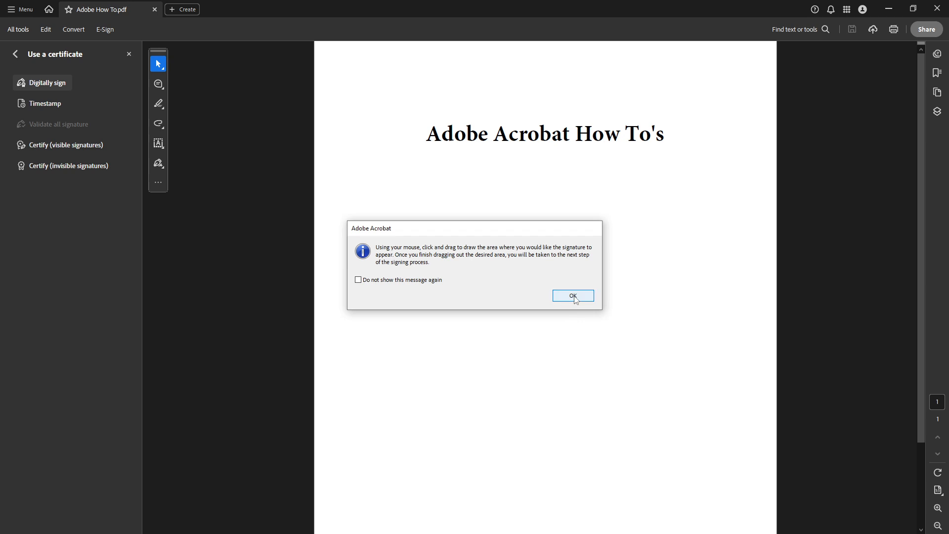
left_click(573, 296)
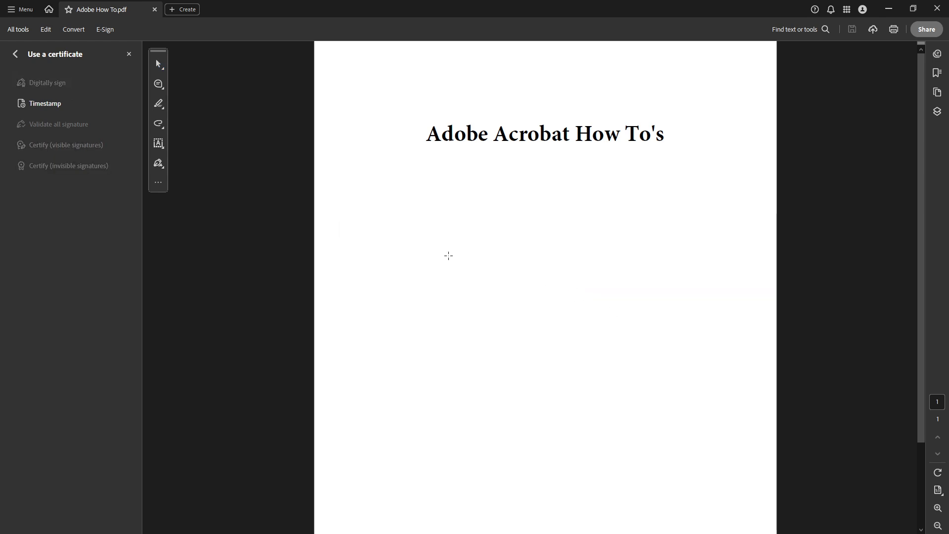
left_click_drag(448, 255, 479, 307)
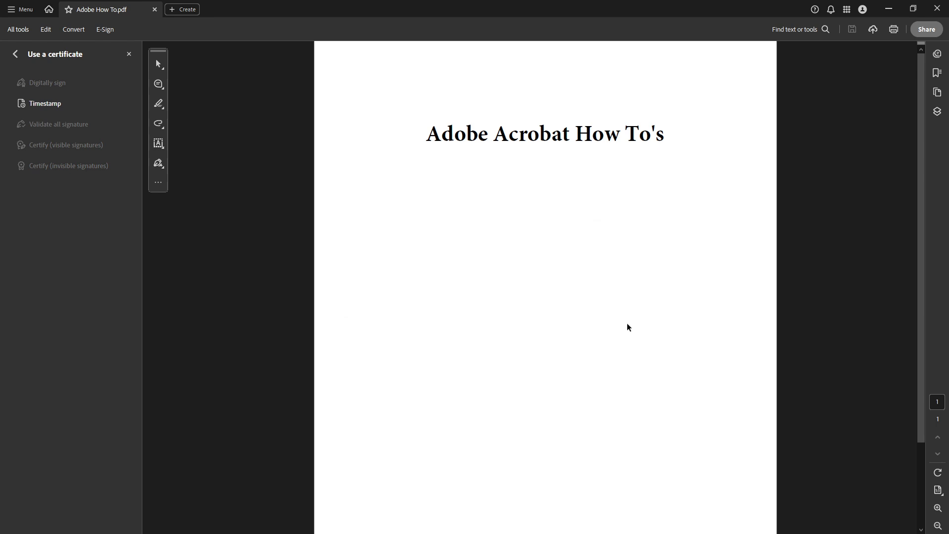
Configure a new self-signed digital ID stored as a file rather than the Windows certificate store
left_click(48, 82)
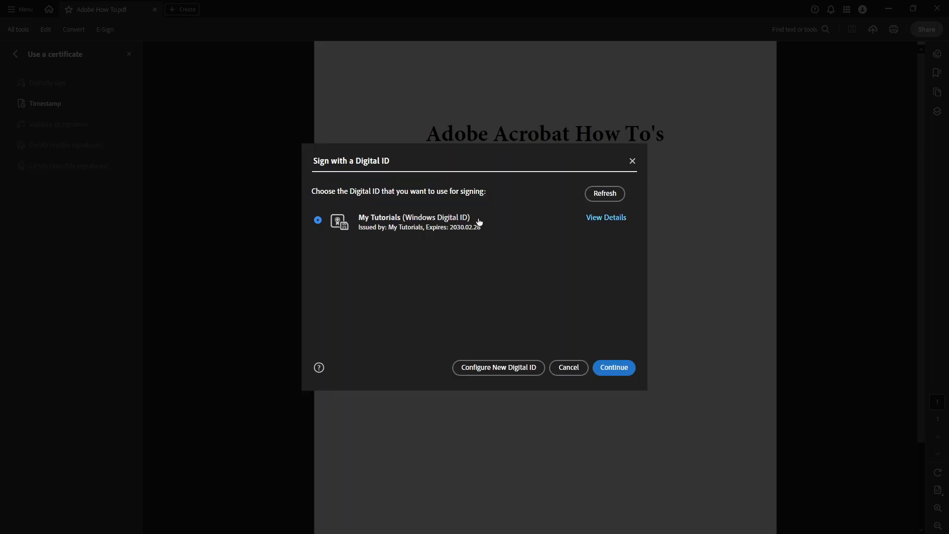
mouse_move(378, 233)
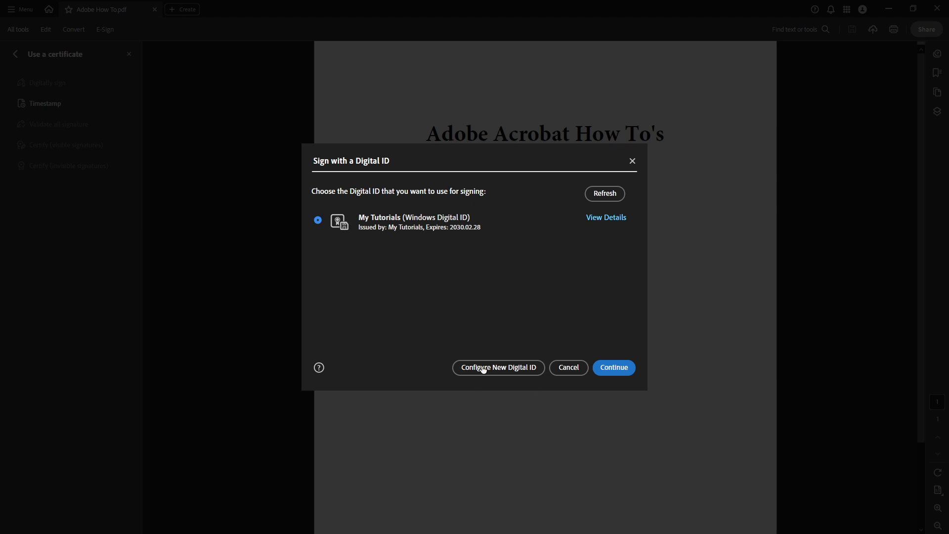
mouse_move(501, 373)
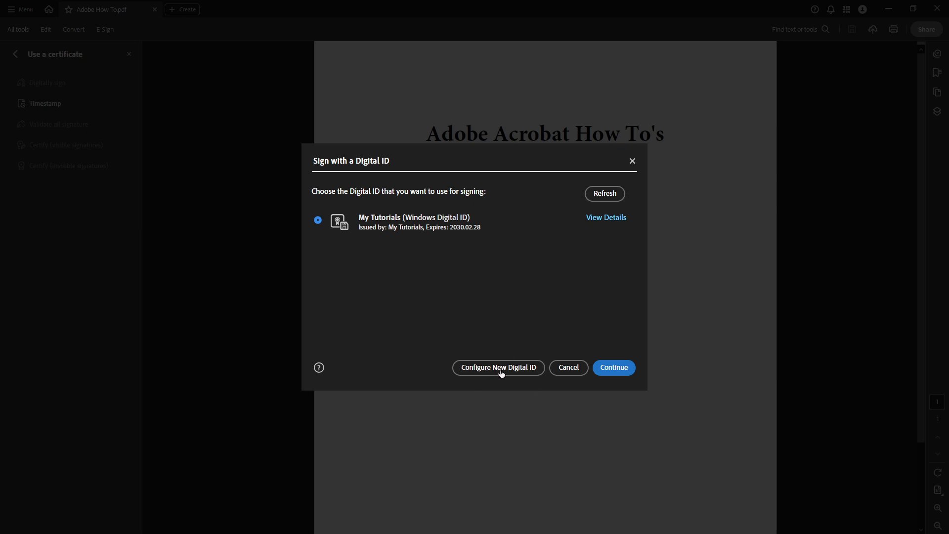
mouse_move(493, 371)
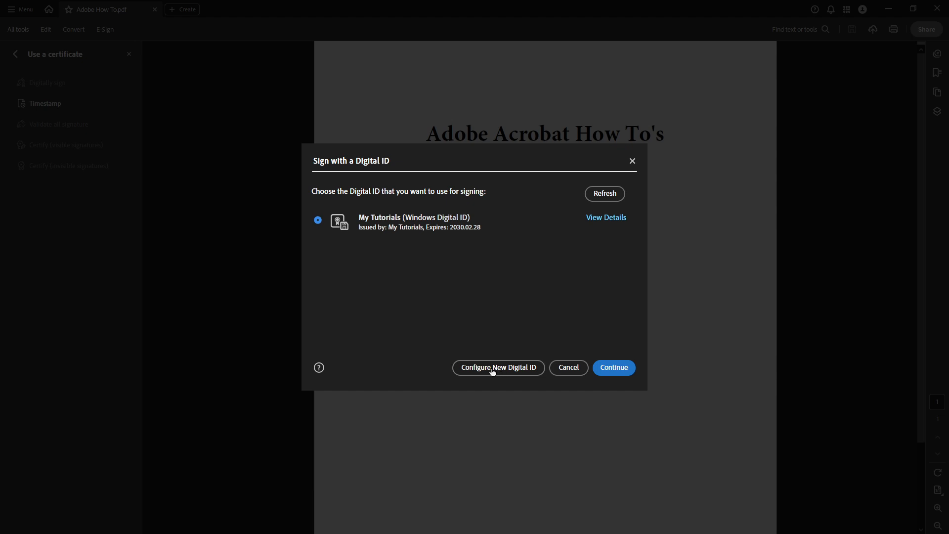
mouse_move(482, 371)
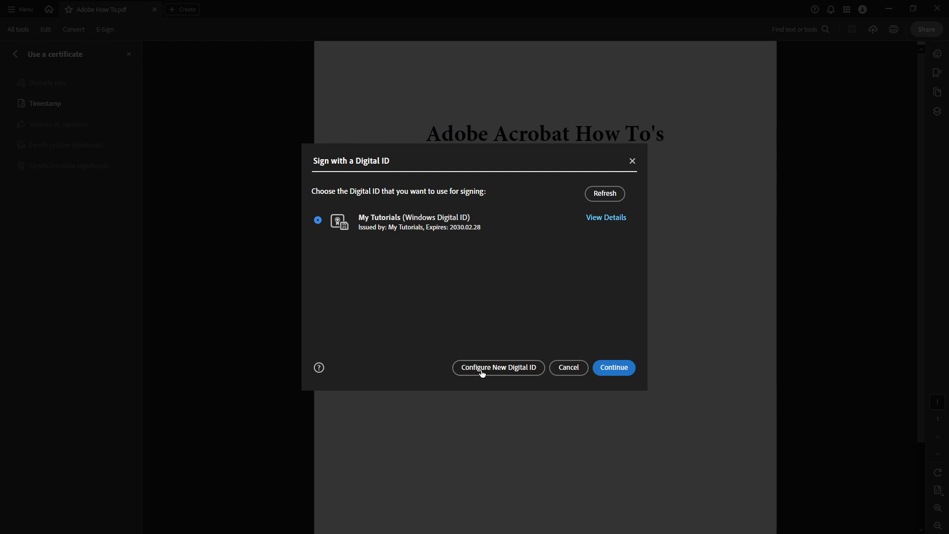
mouse_move(502, 370)
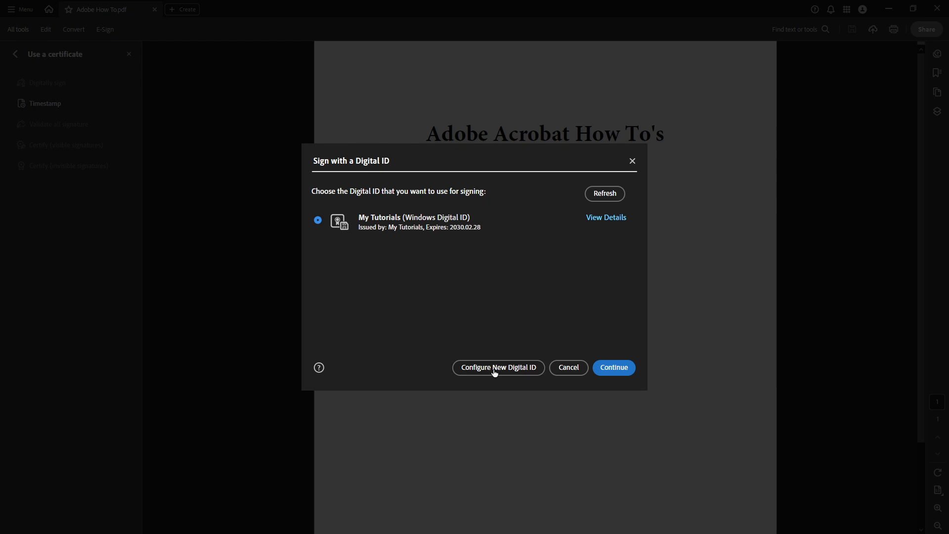
left_click(498, 368)
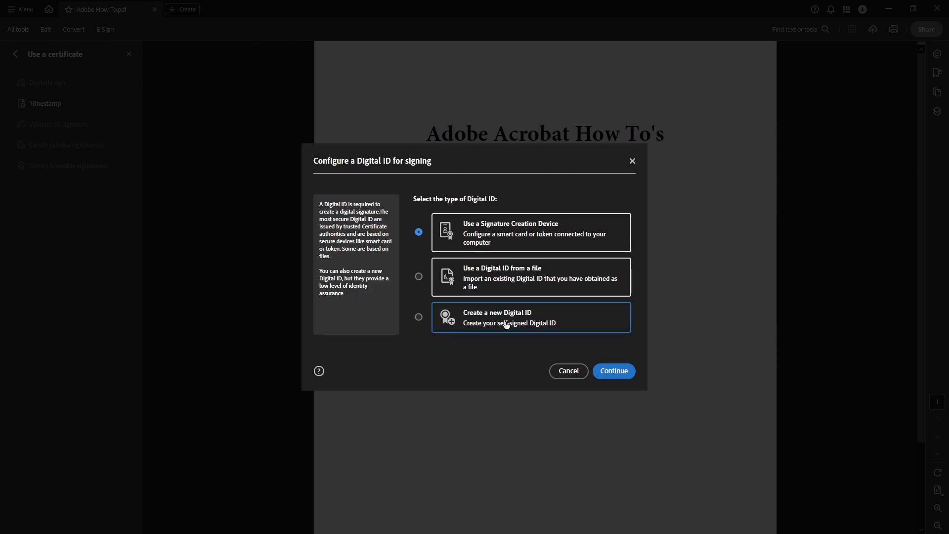
left_click(418, 316)
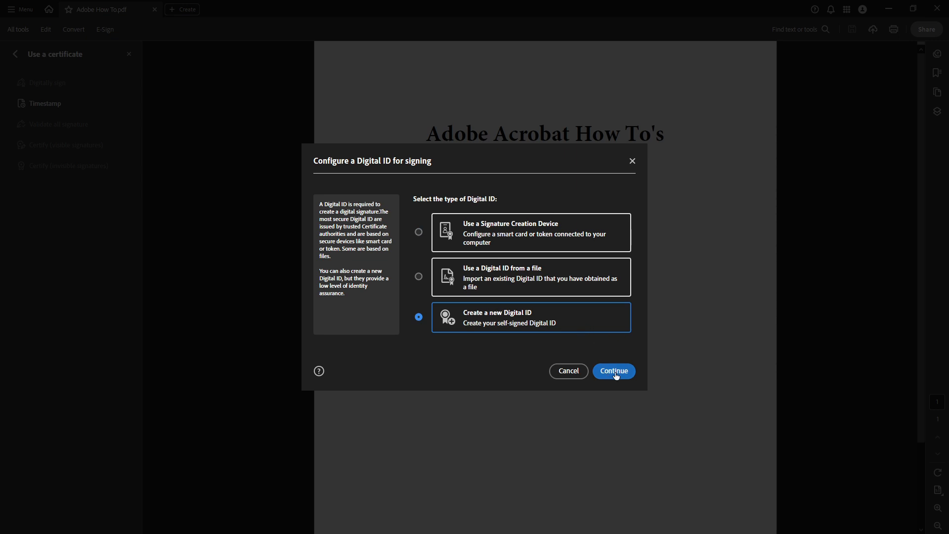
left_click(613, 371)
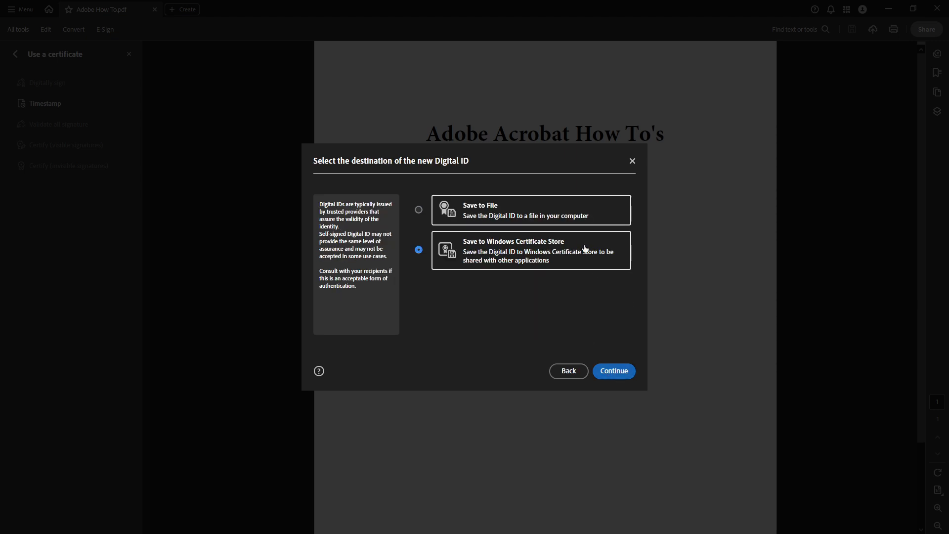
left_click(529, 210)
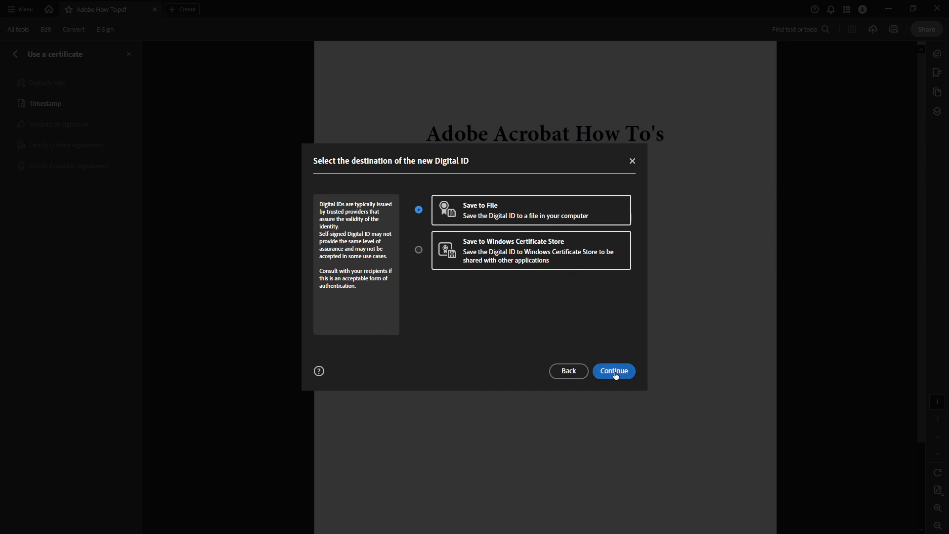
left_click(613, 371)
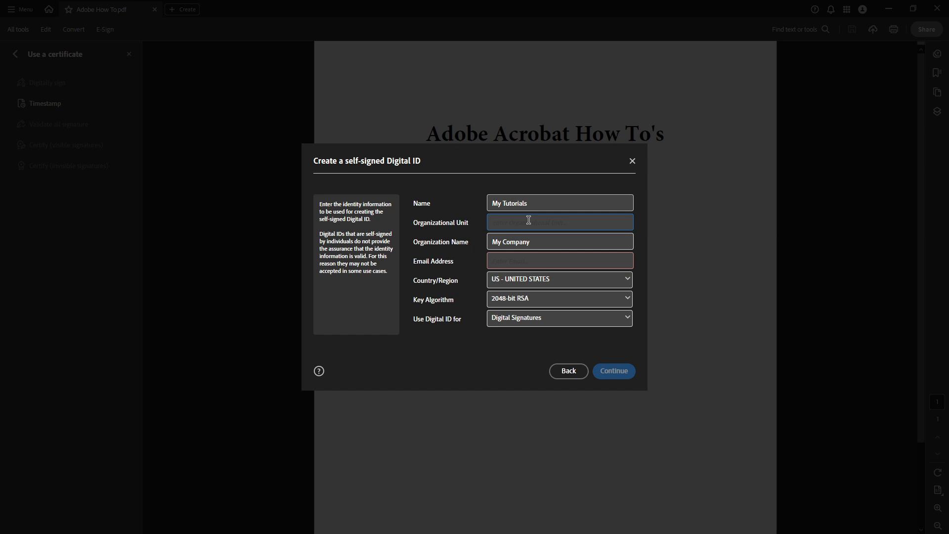
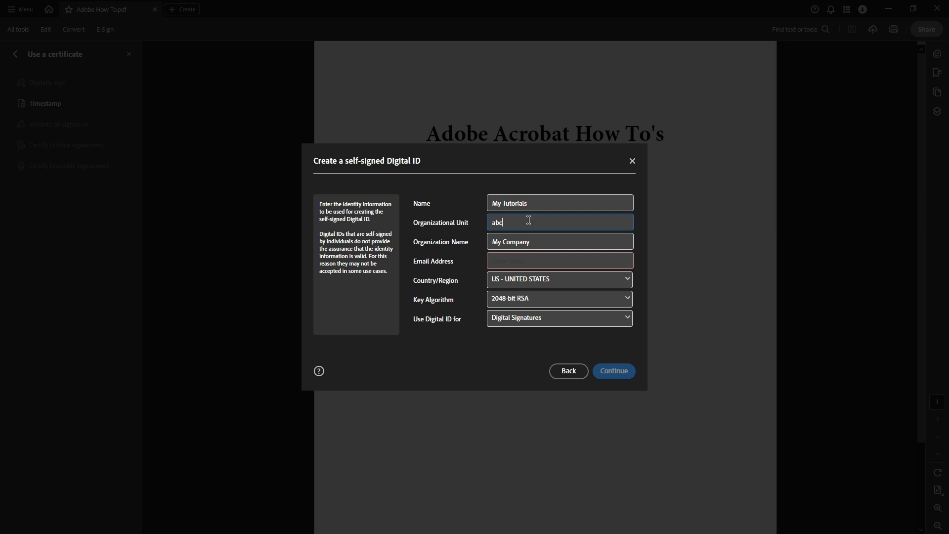
left_click(558, 260)
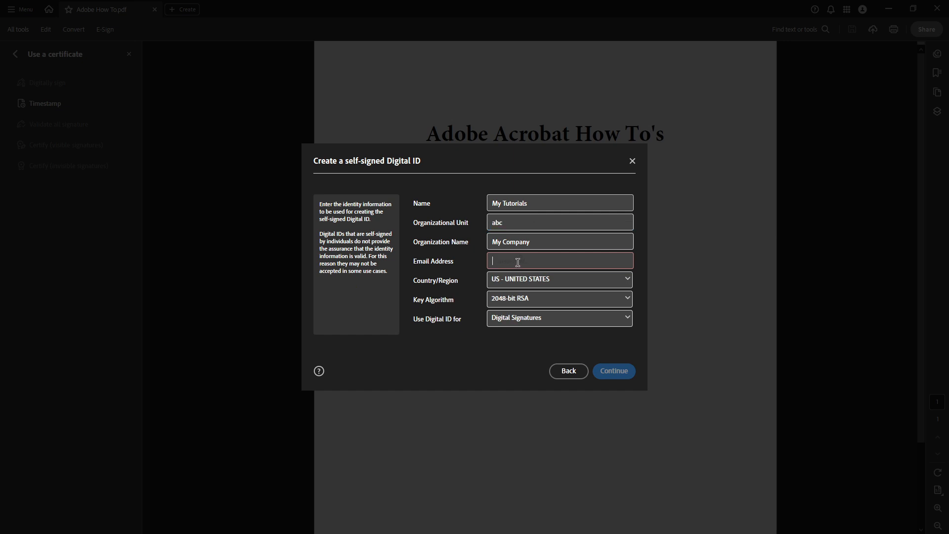
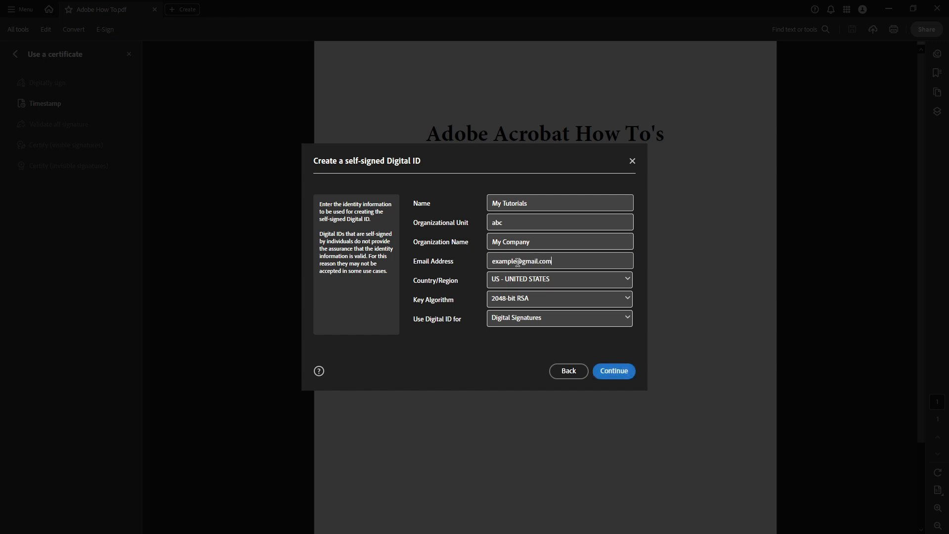
left_click(613, 370)
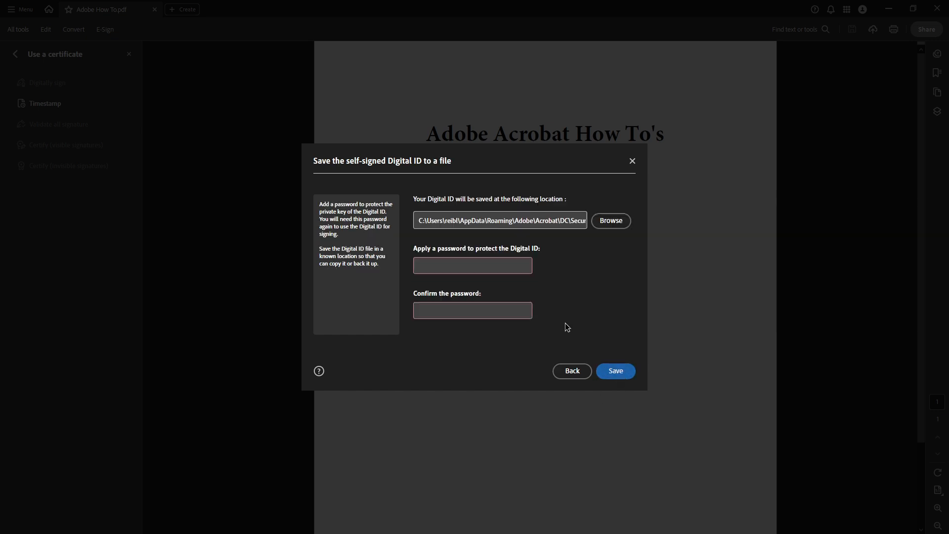
Set a confirmed password for the digital ID file and save it
left_click(473, 265)
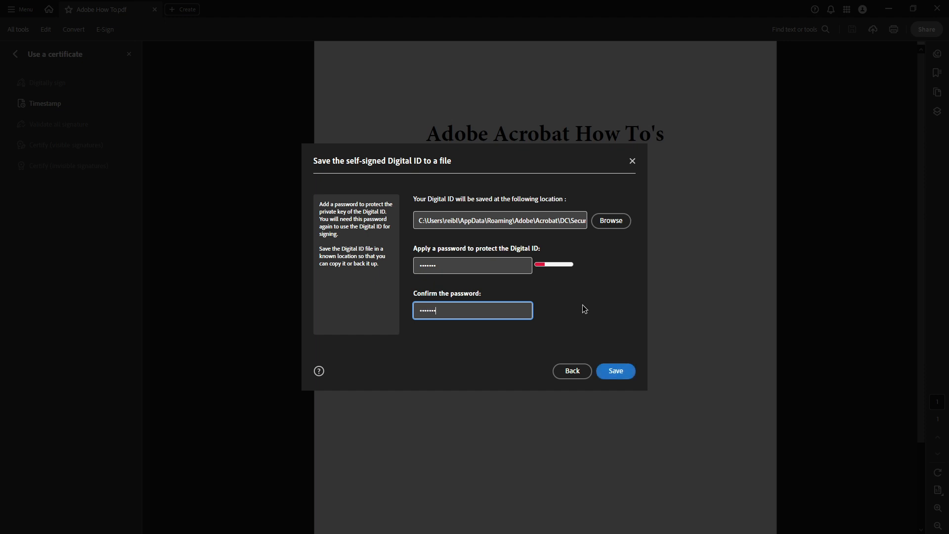
left_click(614, 371)
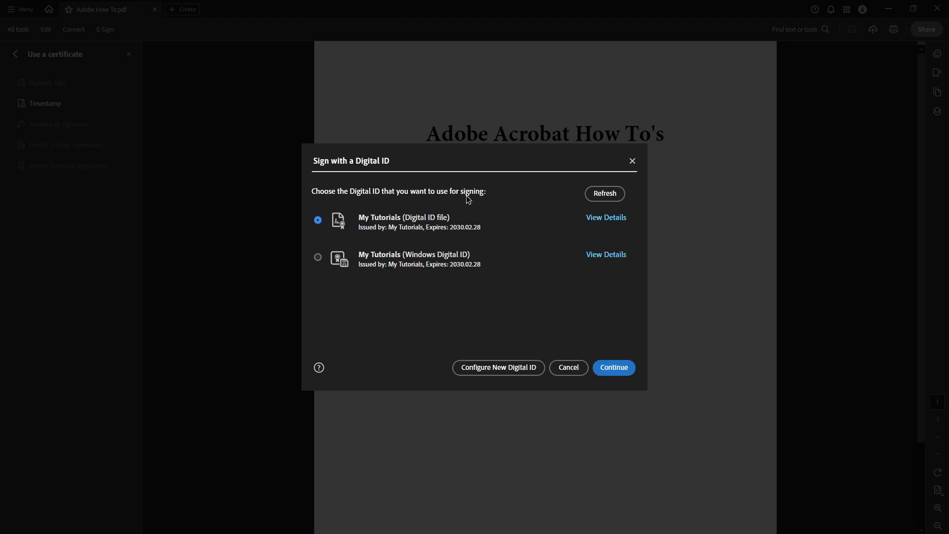
mouse_move(489, 270)
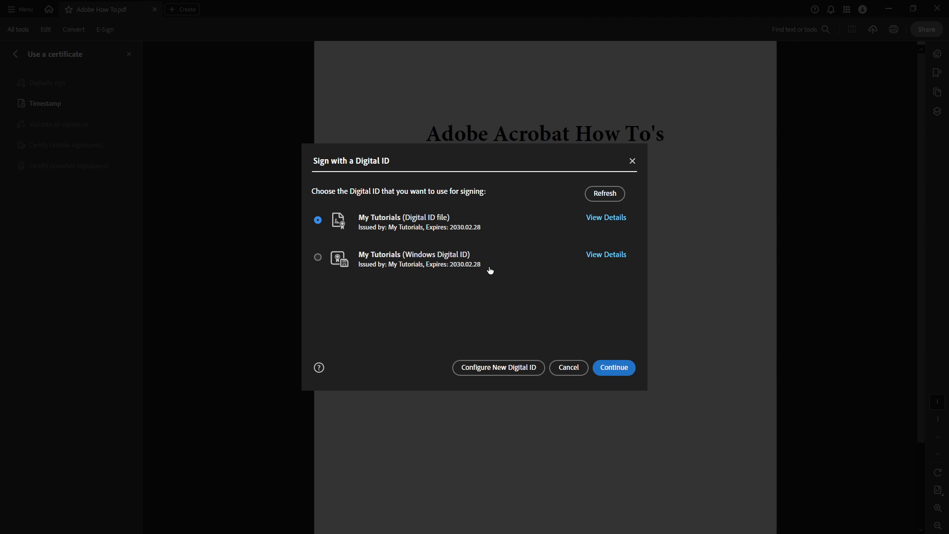
mouse_move(633, 385)
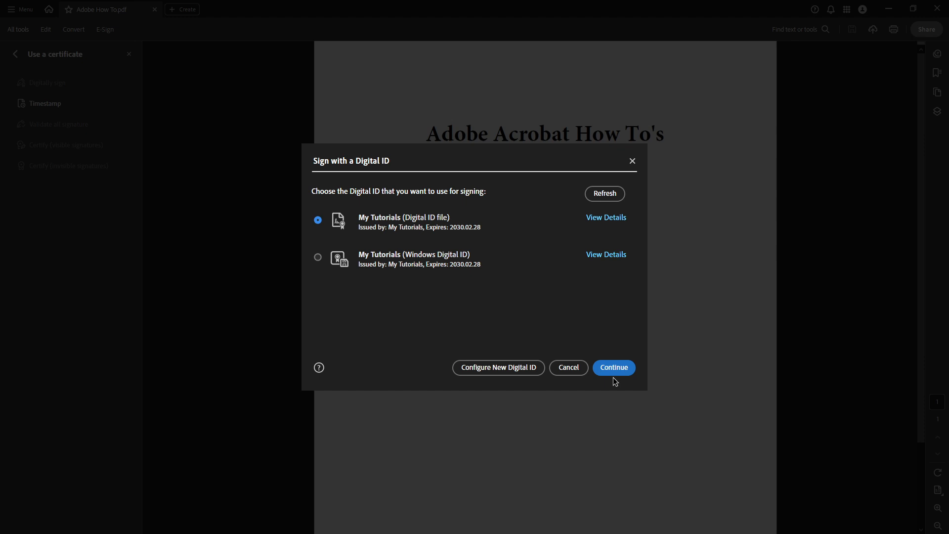
mouse_move(624, 383)
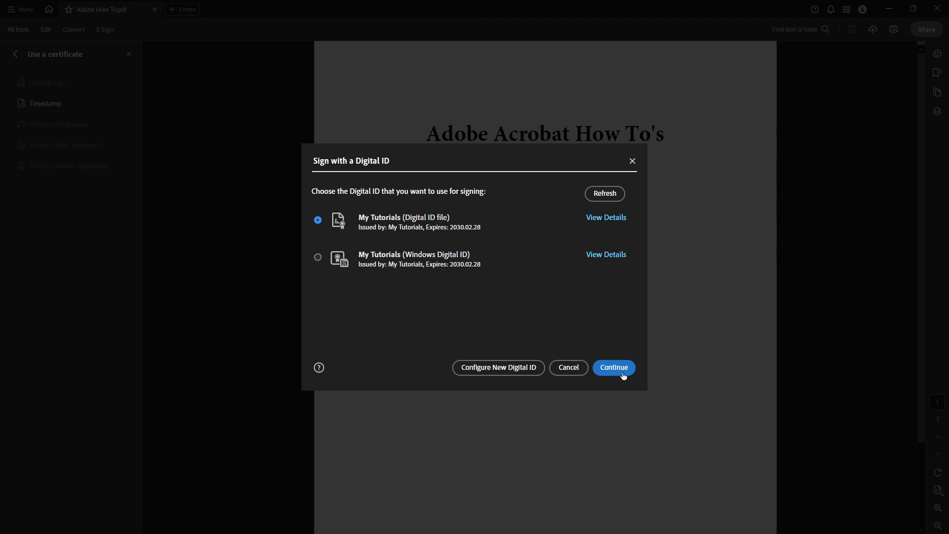
Continue signing with the My Tutorials digital ID file
left_click(613, 367)
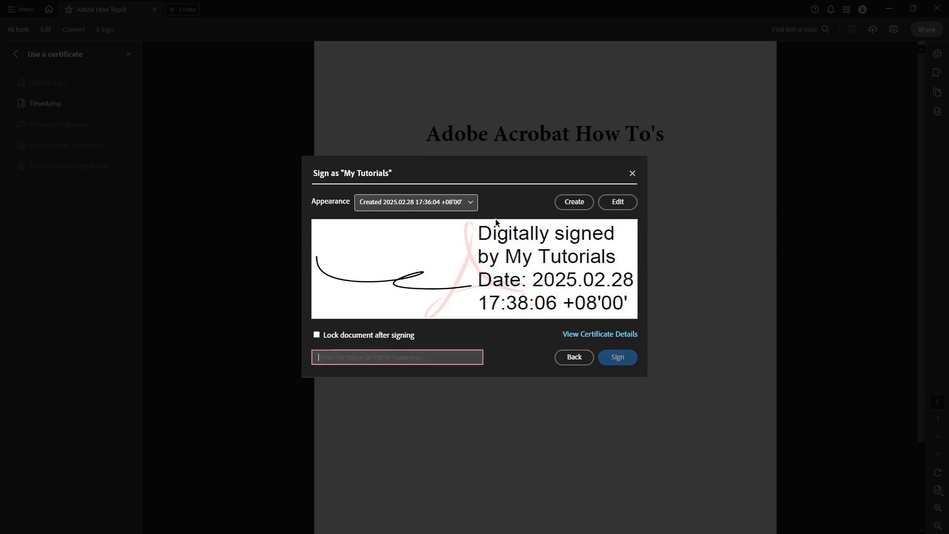
Create and save a signature appearance with a freehand-drawn squiggle
left_click(617, 201)
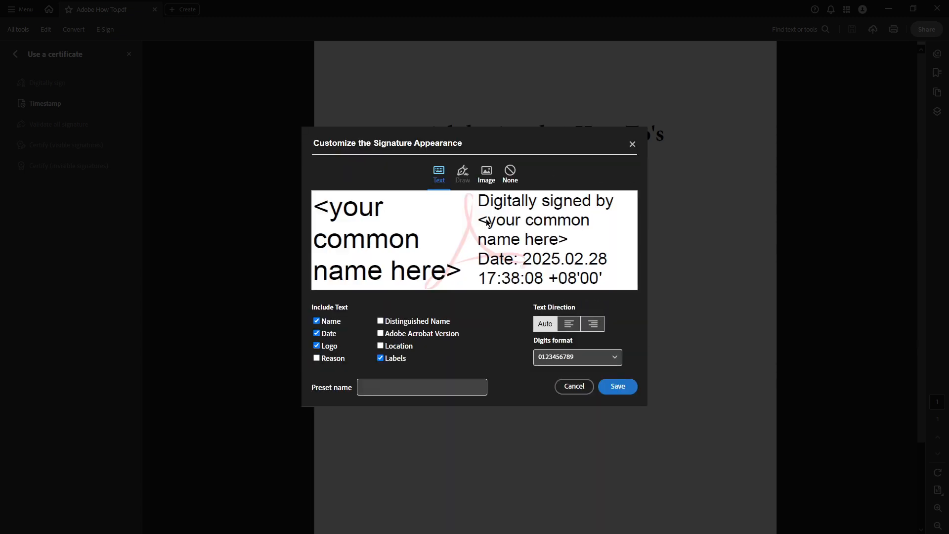
left_click(461, 172)
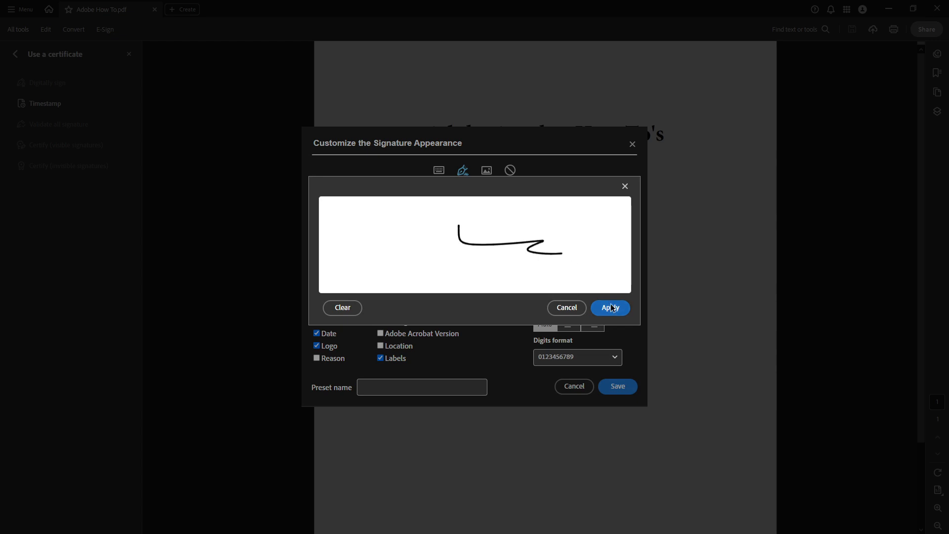
left_click(609, 307)
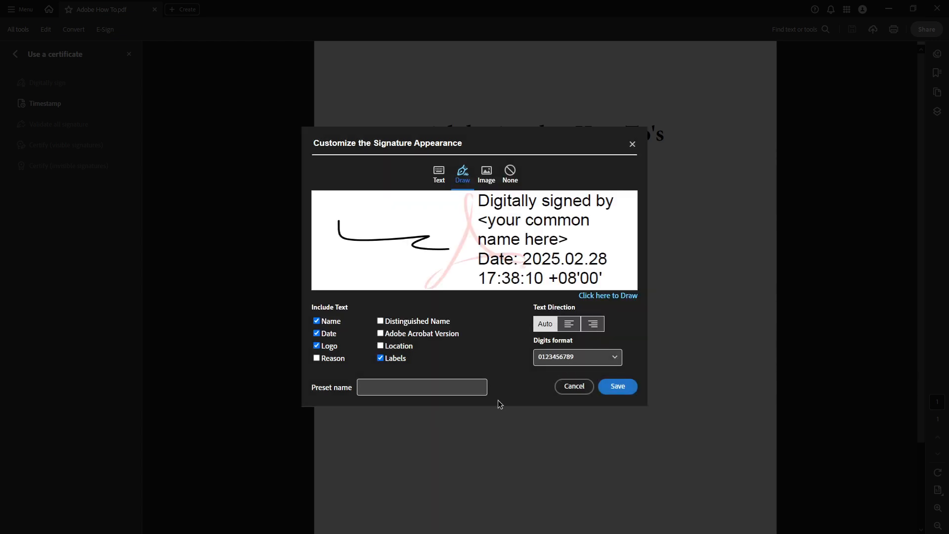
left_click(617, 387)
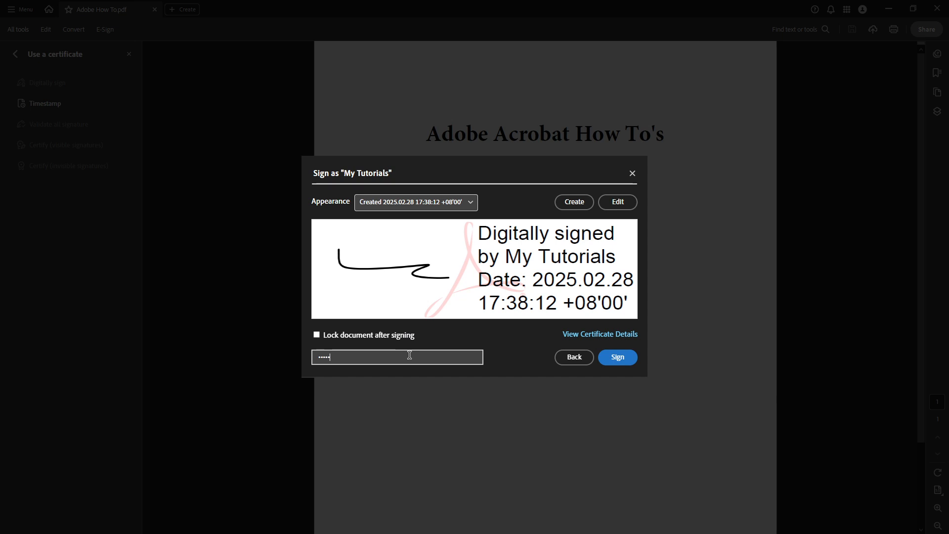
Enter the digital ID password and sign the document
type("••")
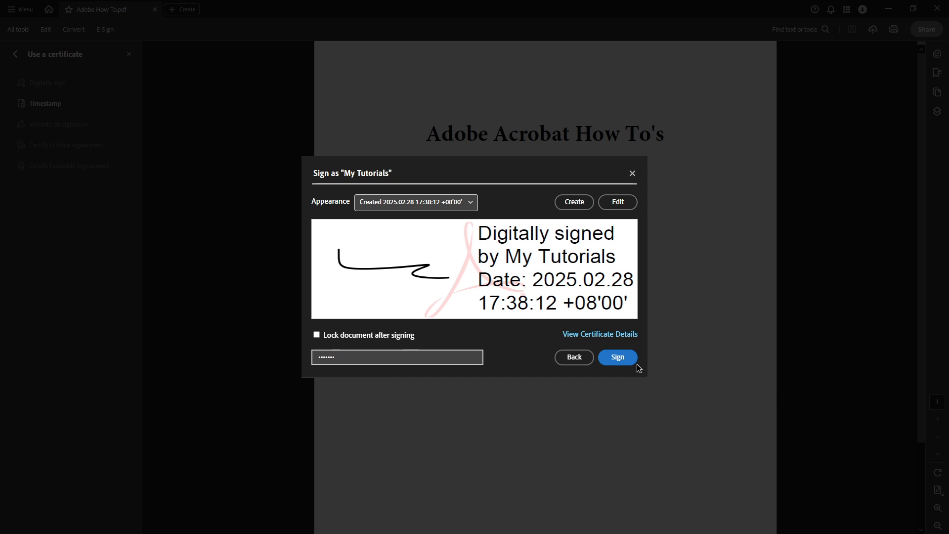
left_click(617, 356)
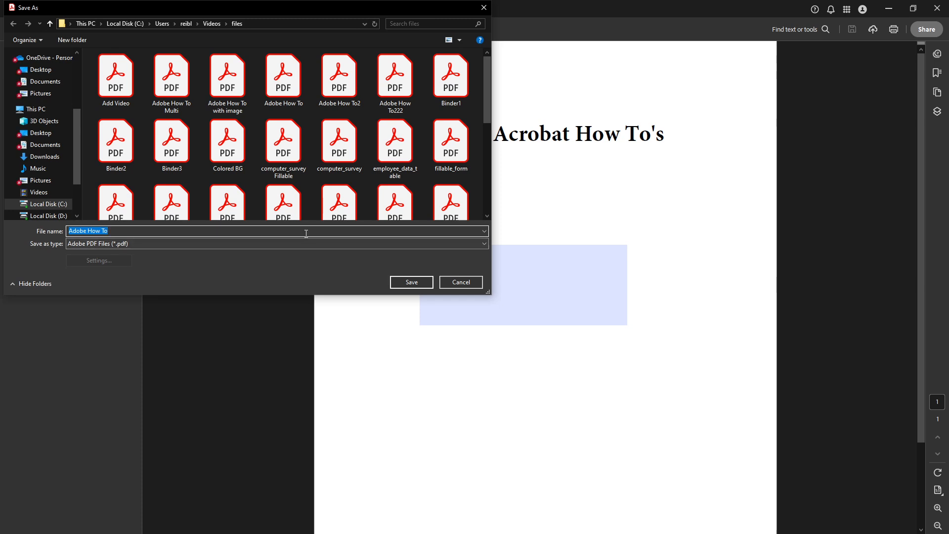
Save the signed PDF as 'Adobe How To2', replacing the existing file, and return to the document
type("2")
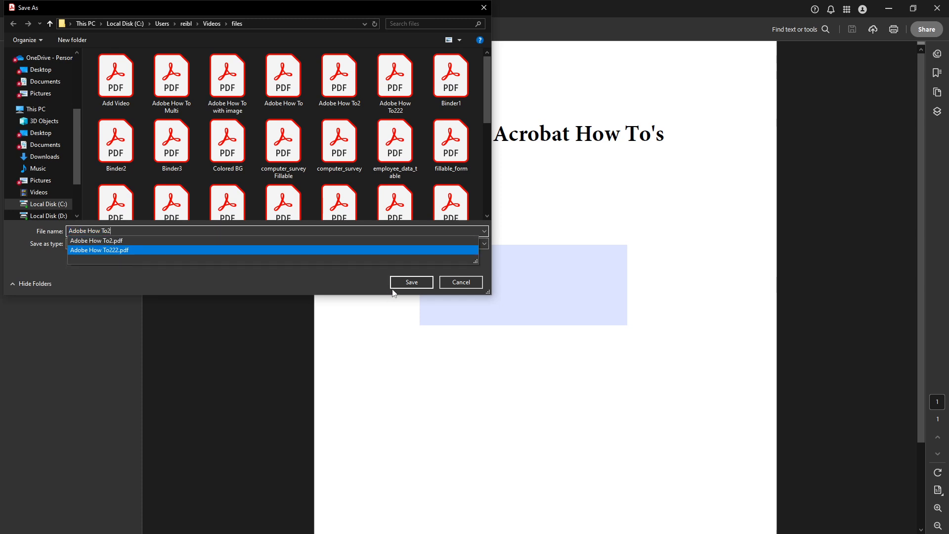
left_click(412, 282)
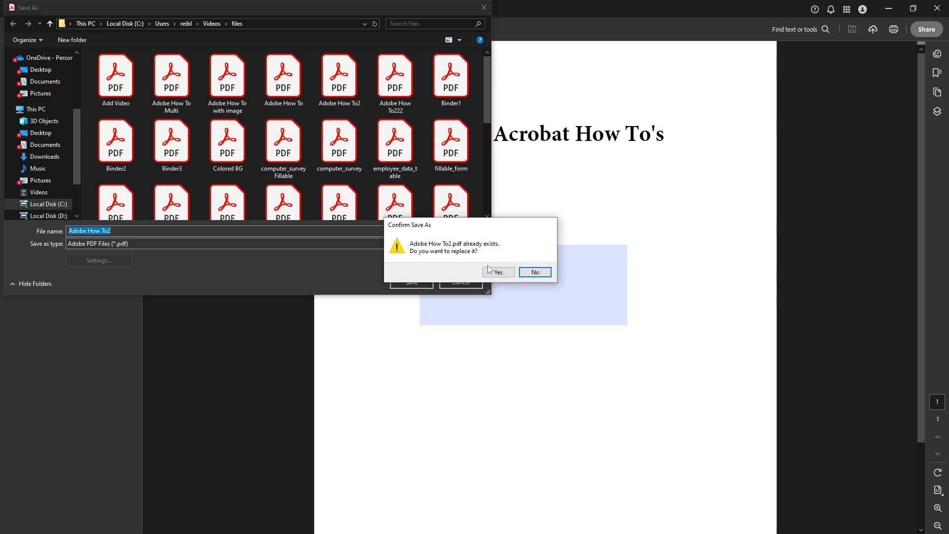
left_click(496, 272)
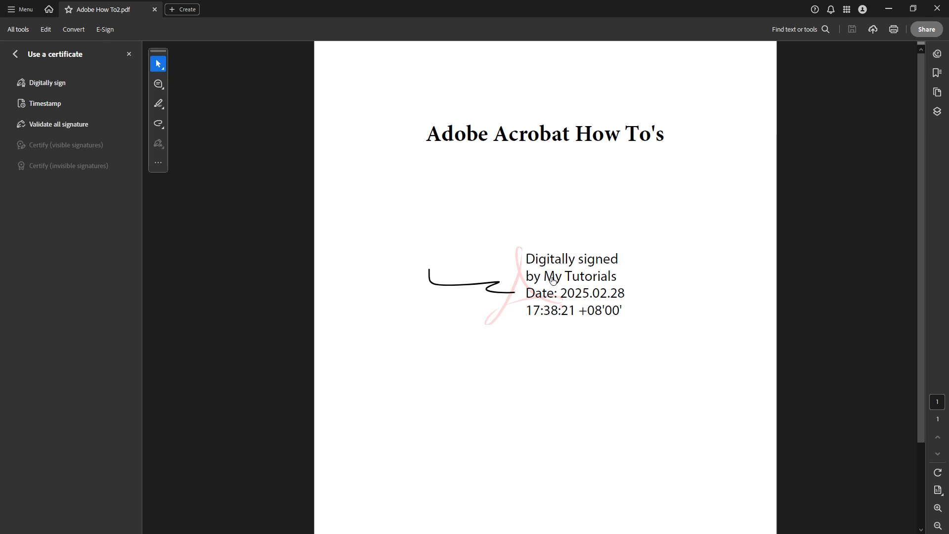
left_click(60, 125)
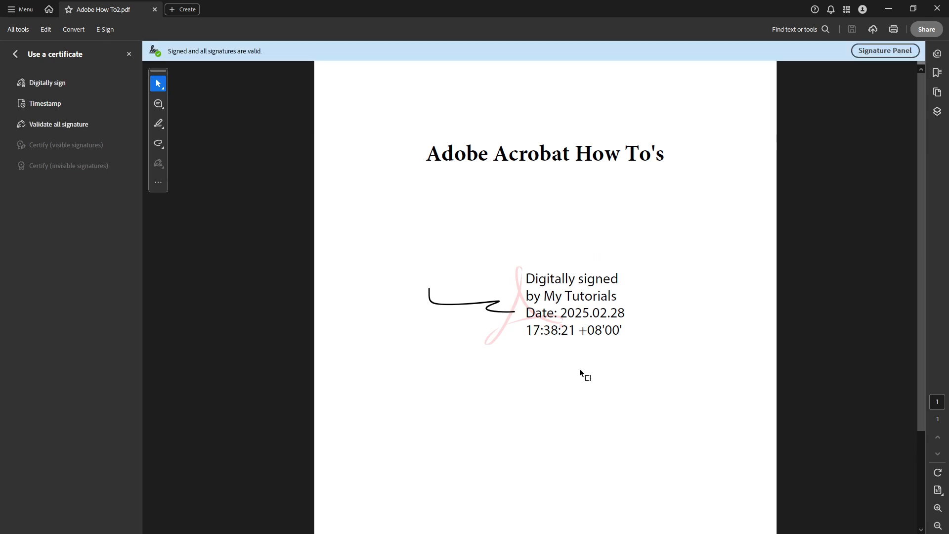